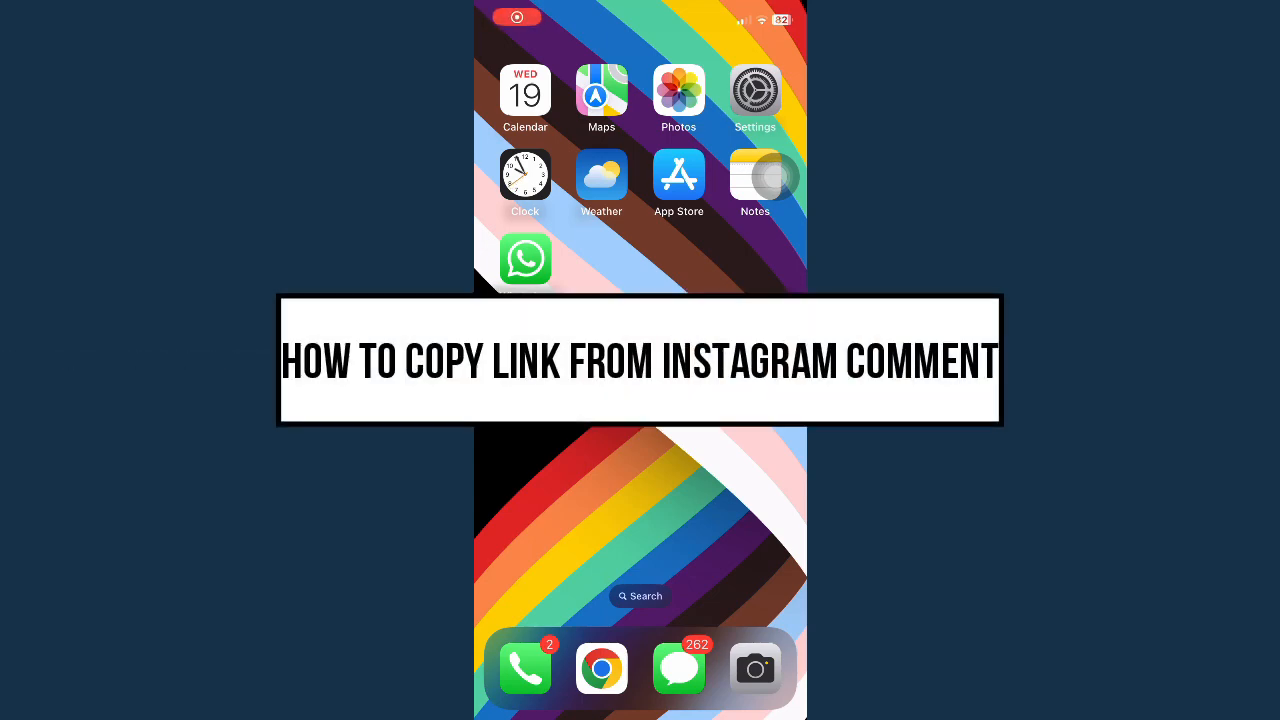
Launch Instagram from the Home Screen to show its home feed
scroll(left, 3)
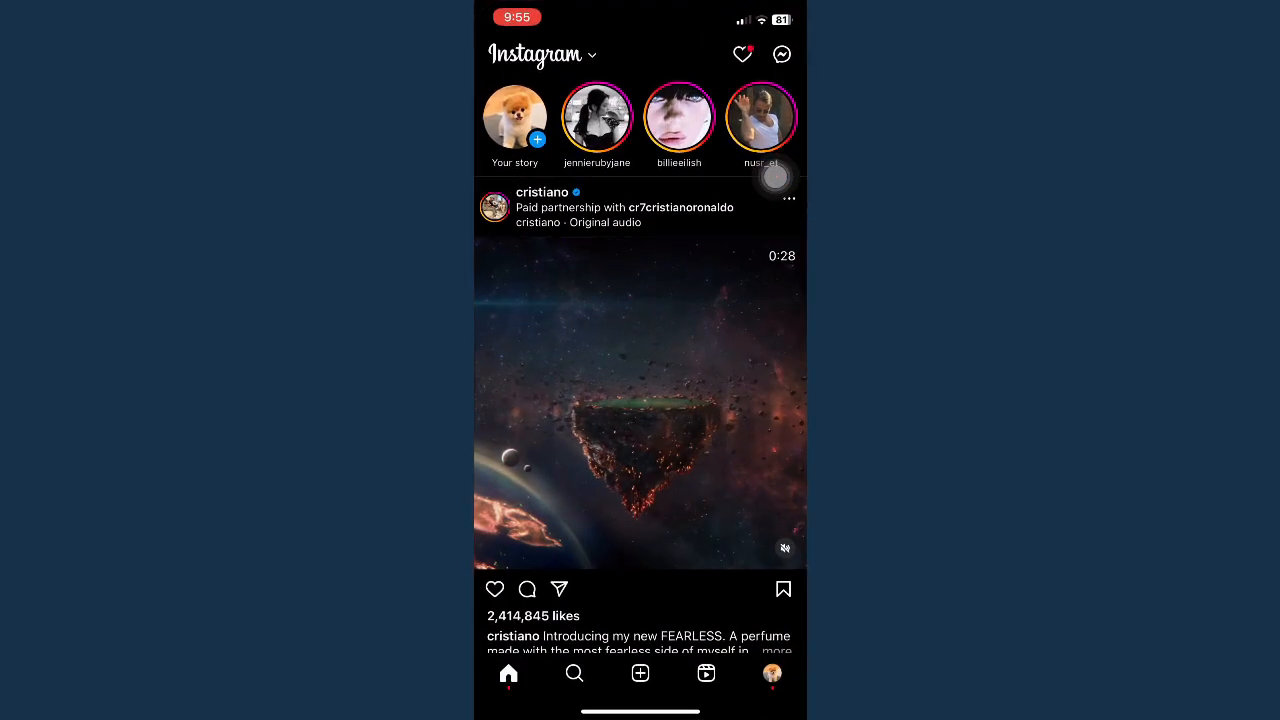
Show the howtooniphone post's comments, including the one with an instagram.com reel link
click(772, 672)
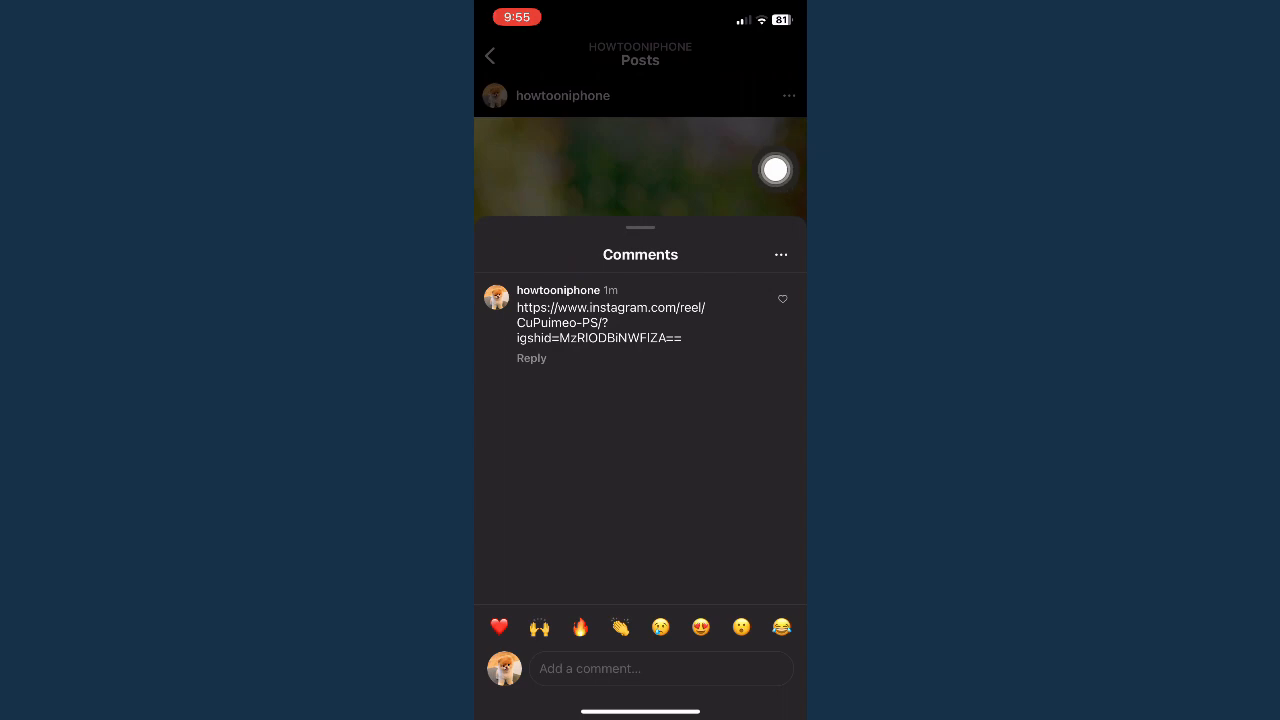
mouse_move(656, 378)
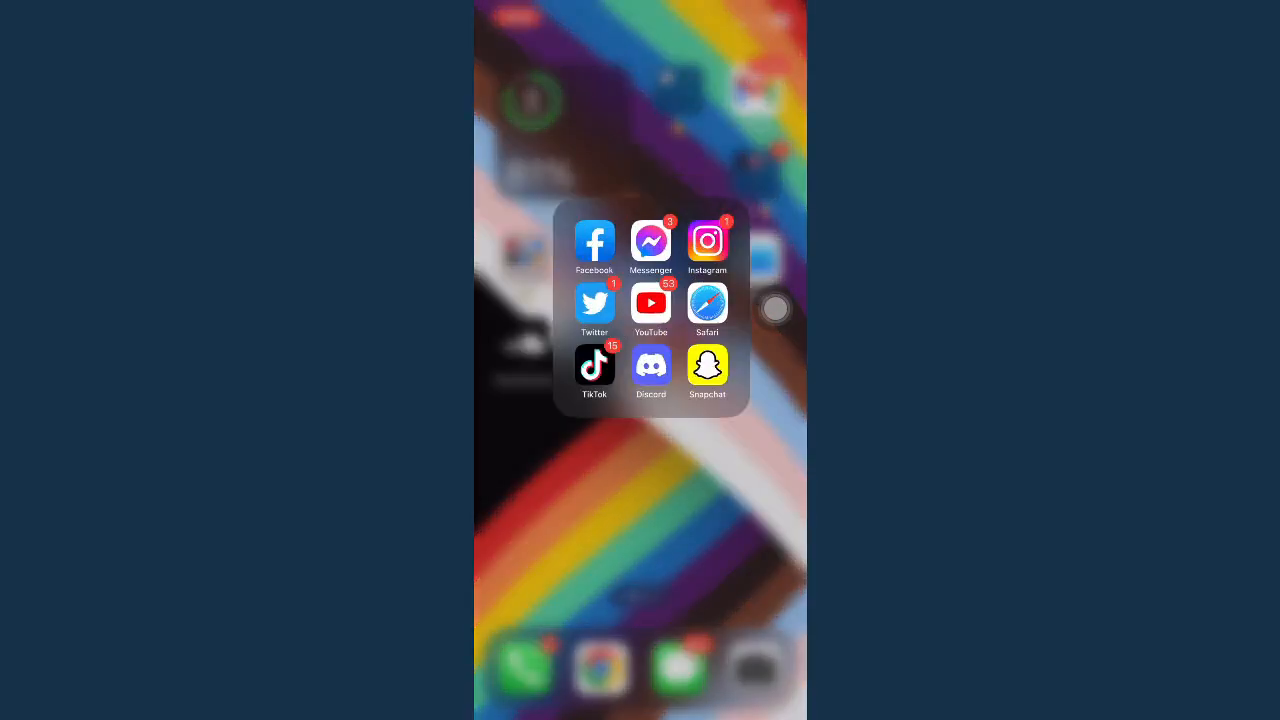
Launch Safari and load the copied instagram.com reel link from the address bar
click(706, 240)
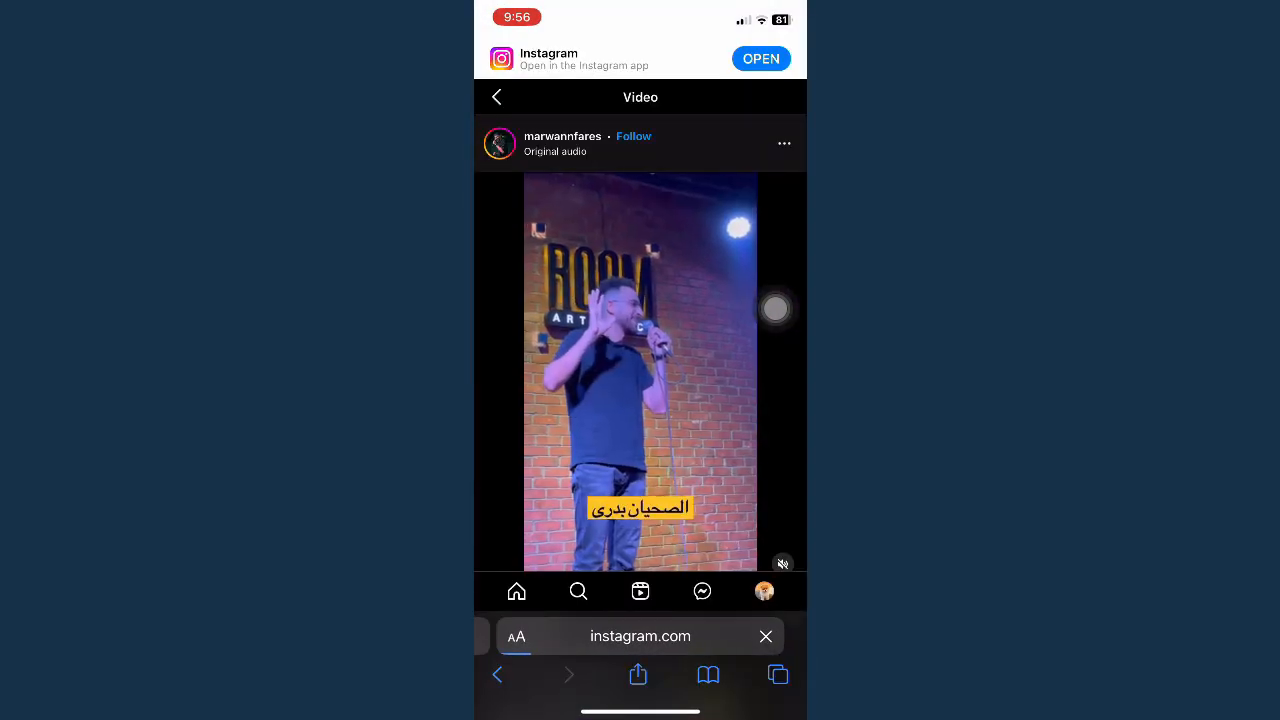
click(496, 96)
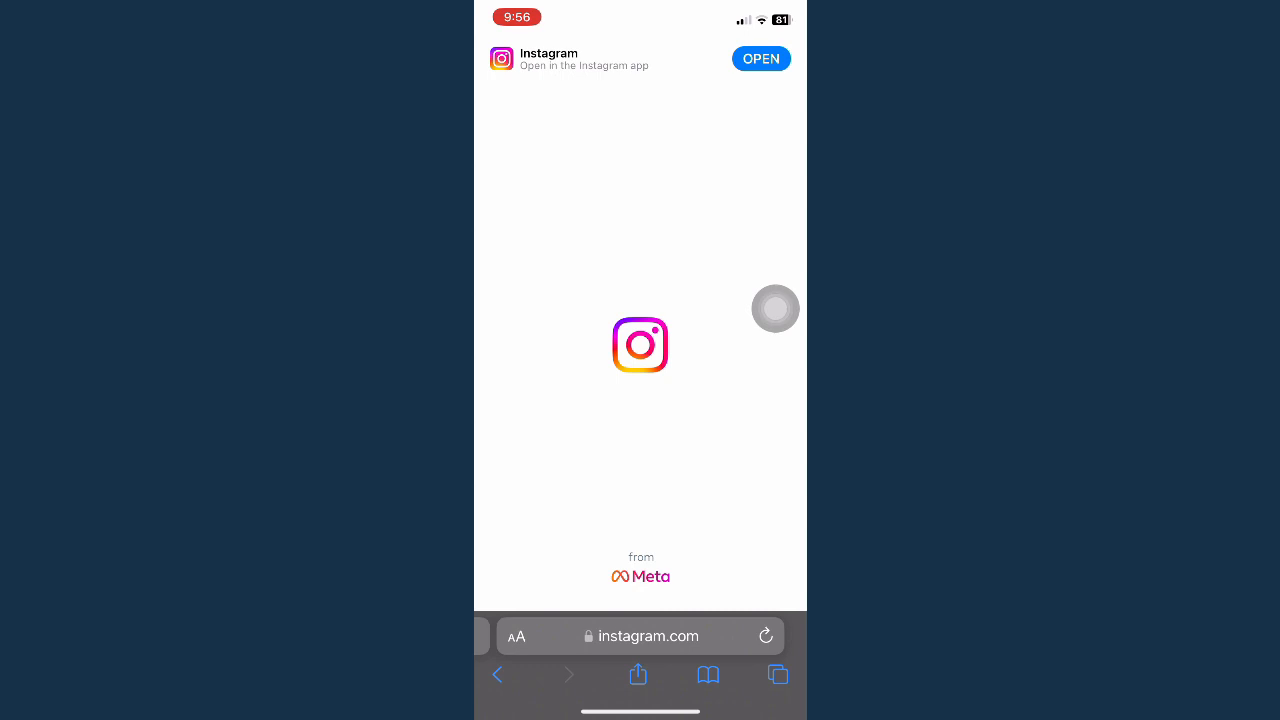